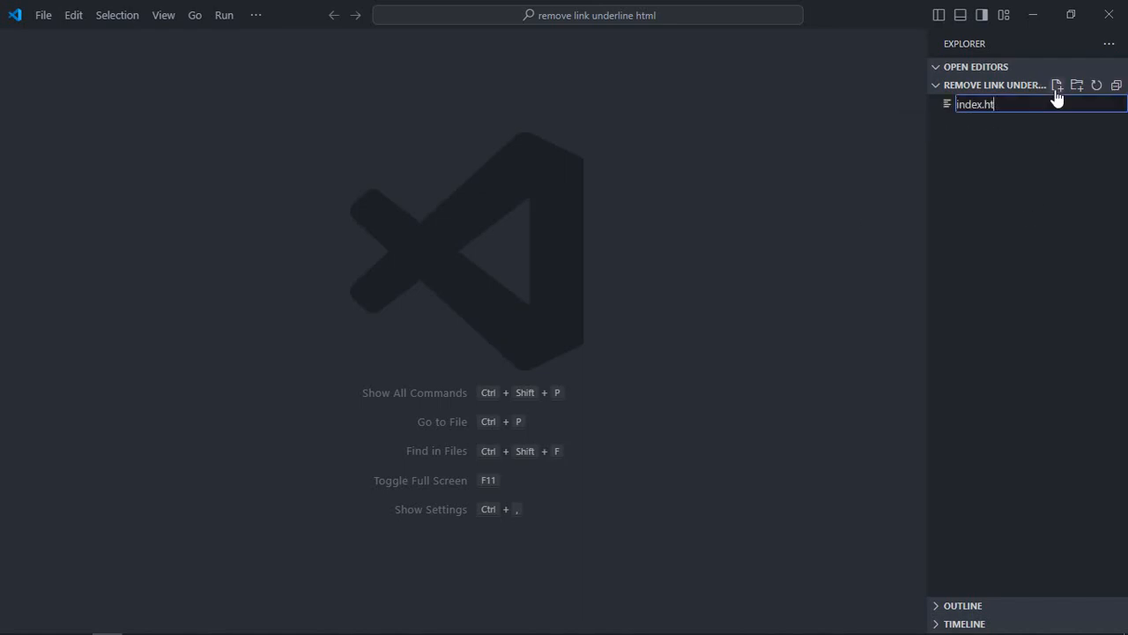
# - Create index.html with an HTML boilerplate and a link tag to style.css
pyautogui.press('Enter')
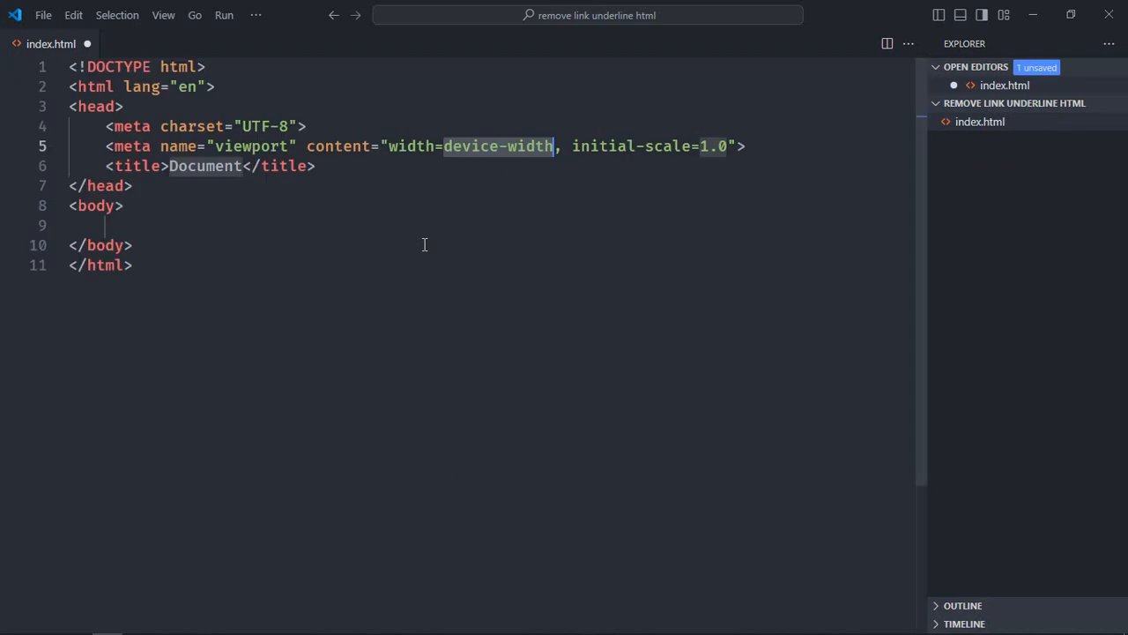
pyautogui.write('link rel="stylesheet" href="style.css">')
pyautogui.write('<nav>')
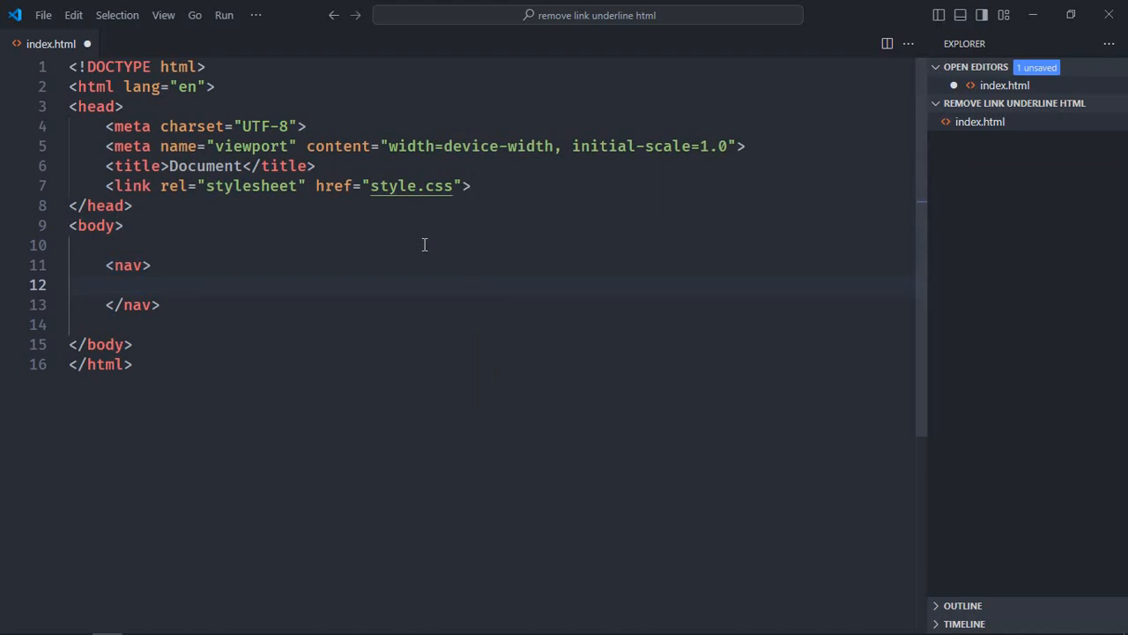
# - Add anchor links Home, Features, Pricing and Reviews with href="#" inside the nav
pyautogui.write('a')
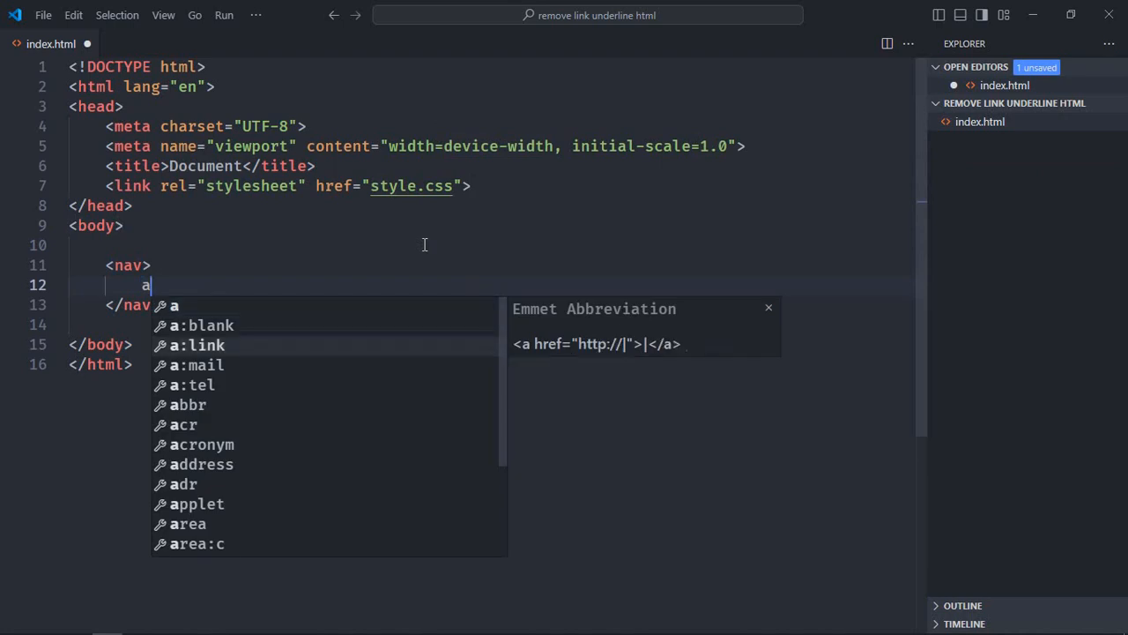
pyautogui.press('Tab')
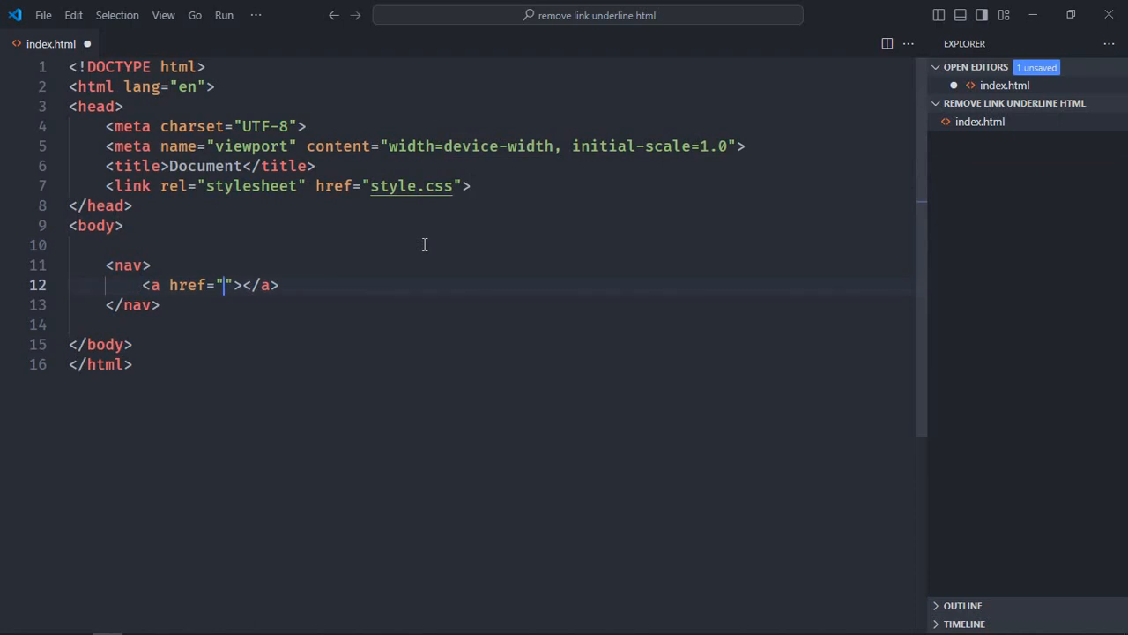
pyautogui.write('#')
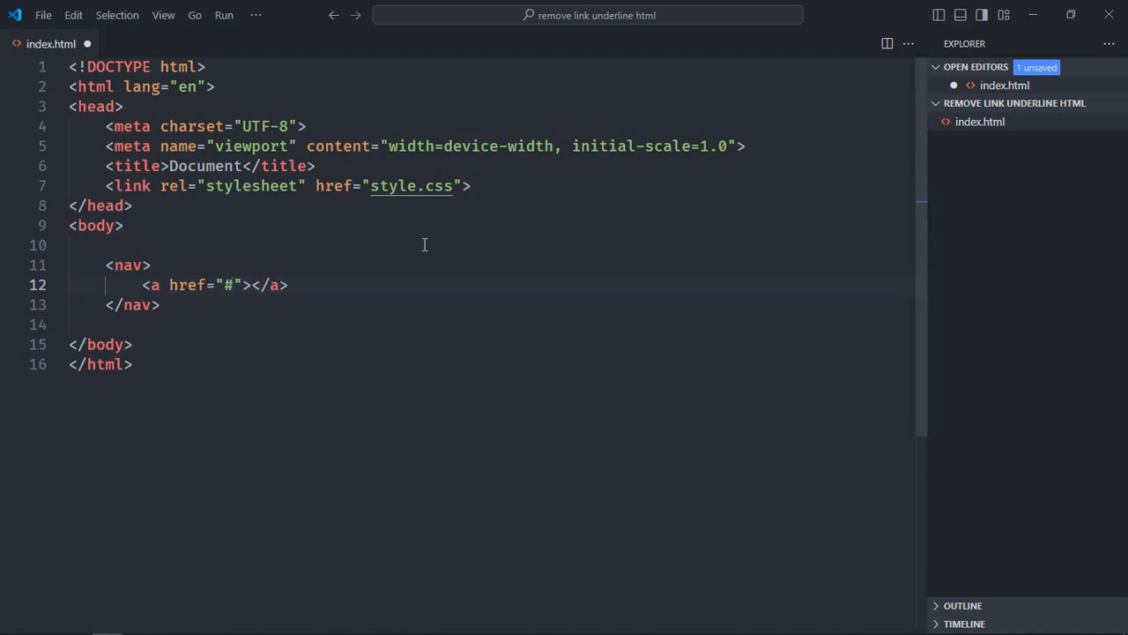
pyautogui.write('Home')
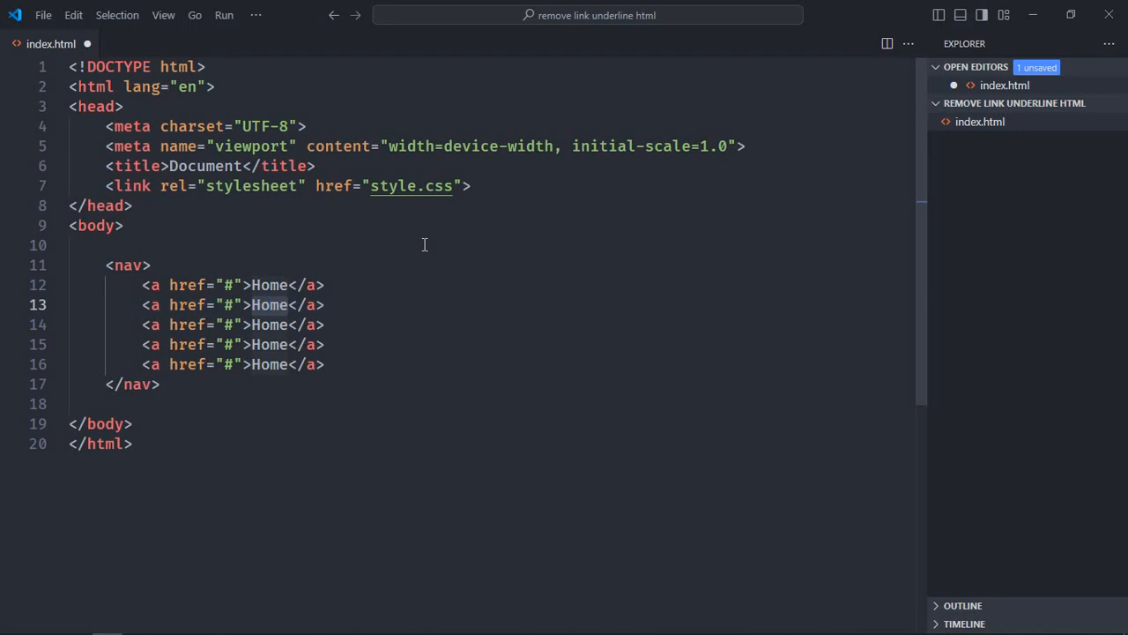
pyautogui.write('Features')
pyautogui.click(233, 324)
pyautogui.write('Pri')
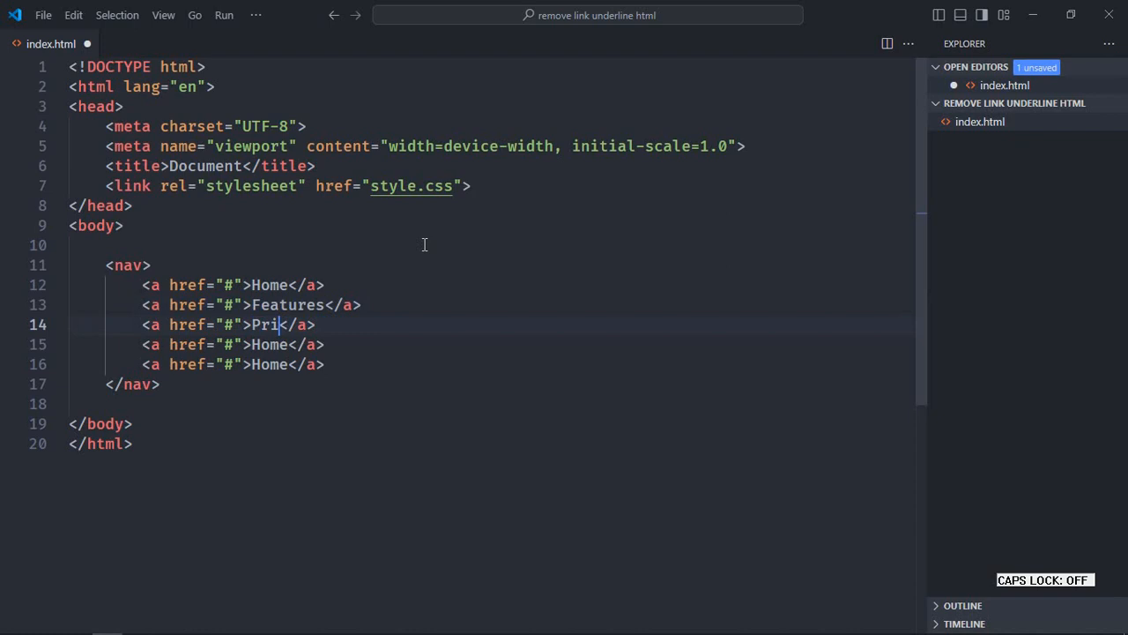
pyautogui.write('cing')
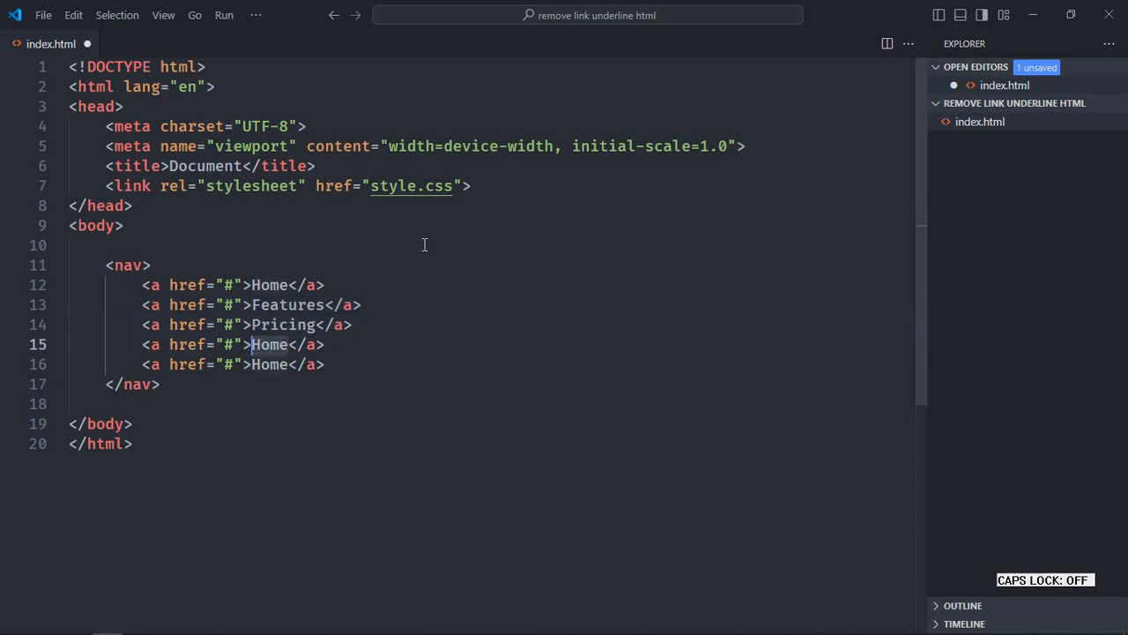
pyautogui.write('Reviews')
pyautogui.click(232, 365)
pyautogui.write('Contact')
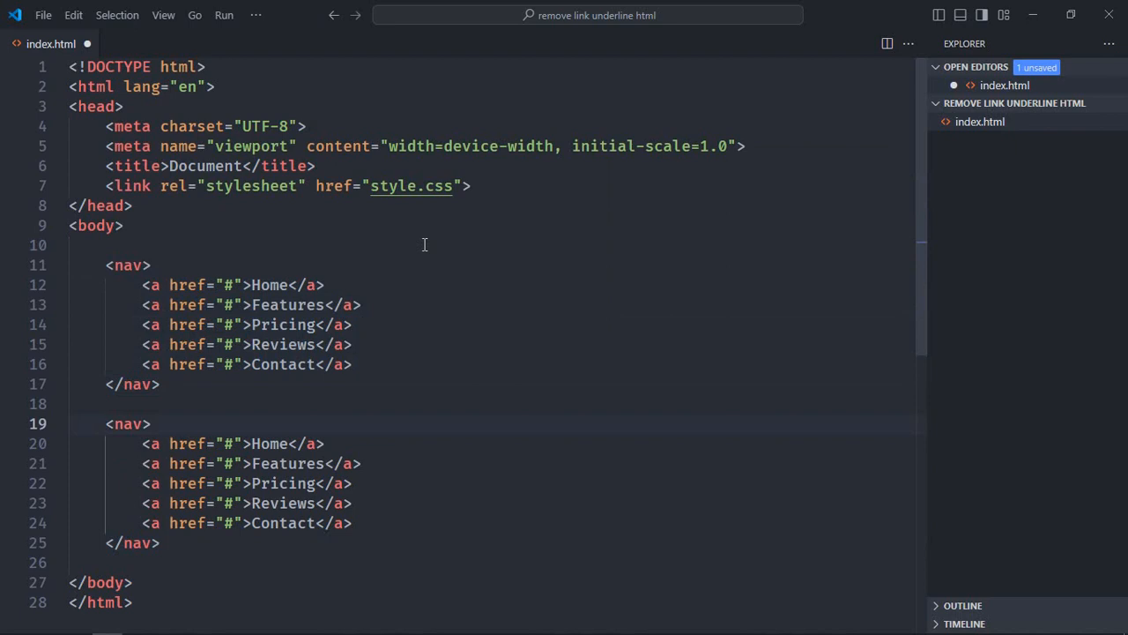
# - Add class="no-underline" to the second nav and save index.html
pyautogui.write('c')
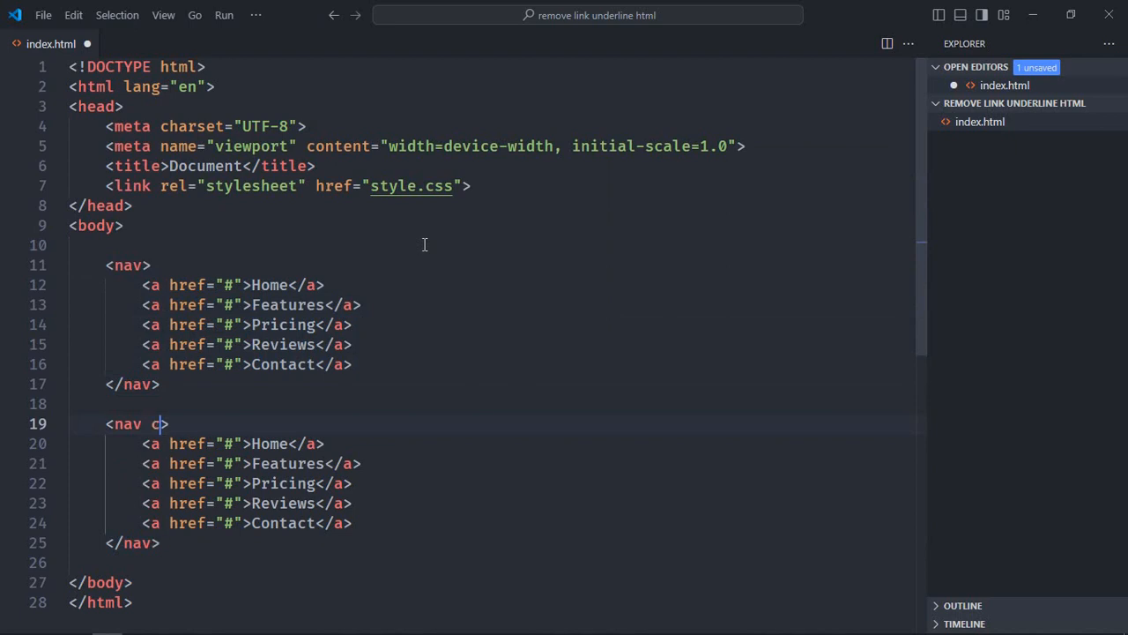
pyautogui.write('lass="no-')
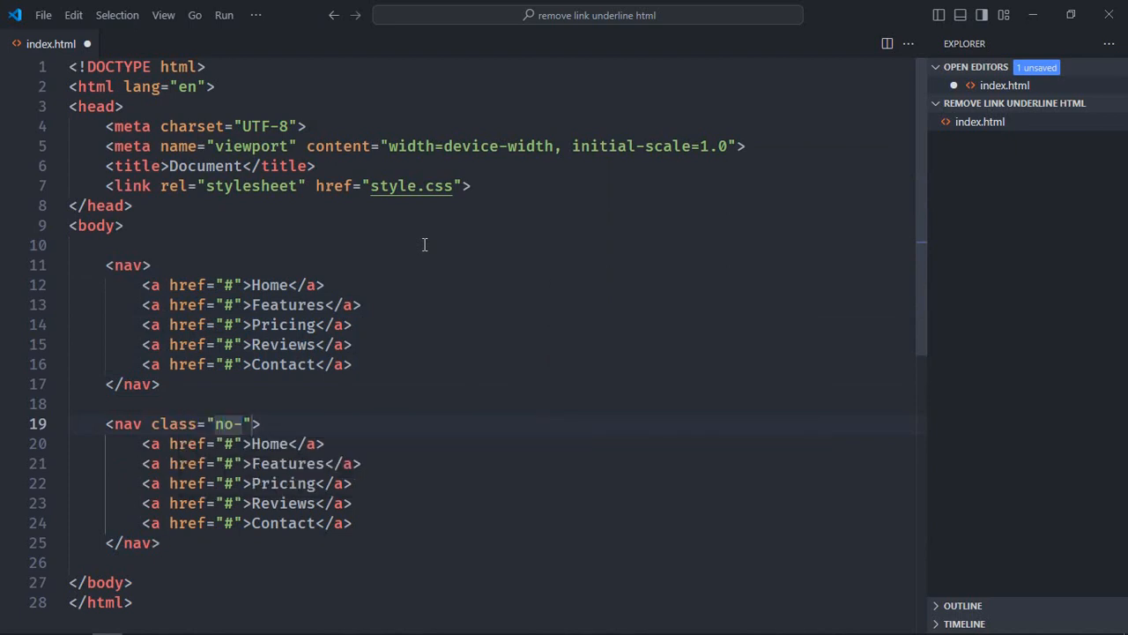
pyautogui.write('underline')
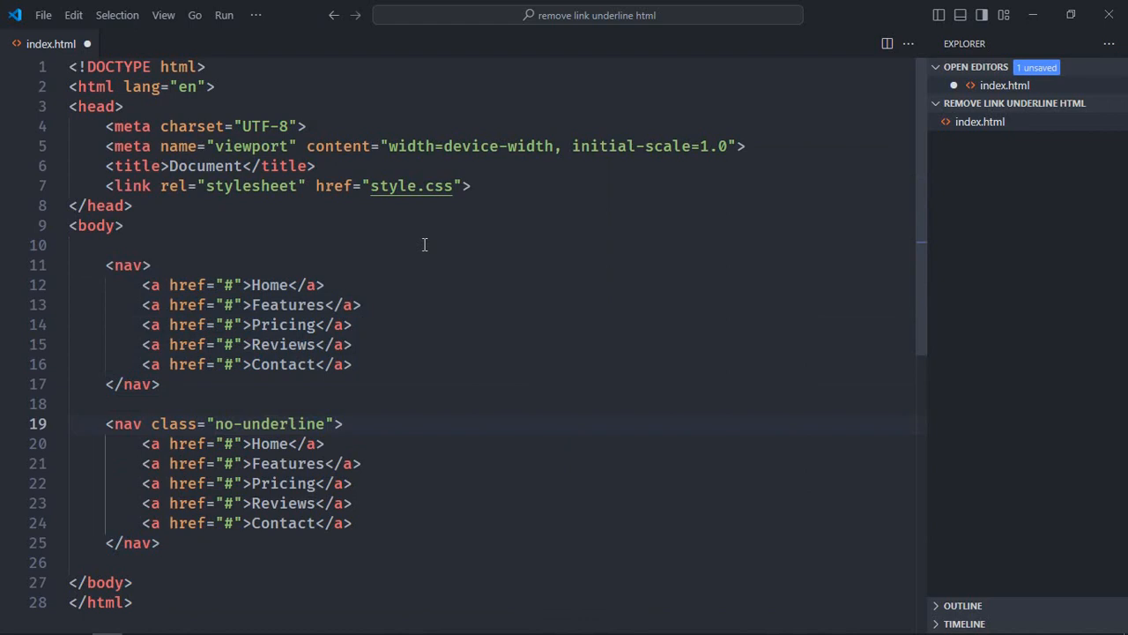
pyautogui.press('ctrl+s')
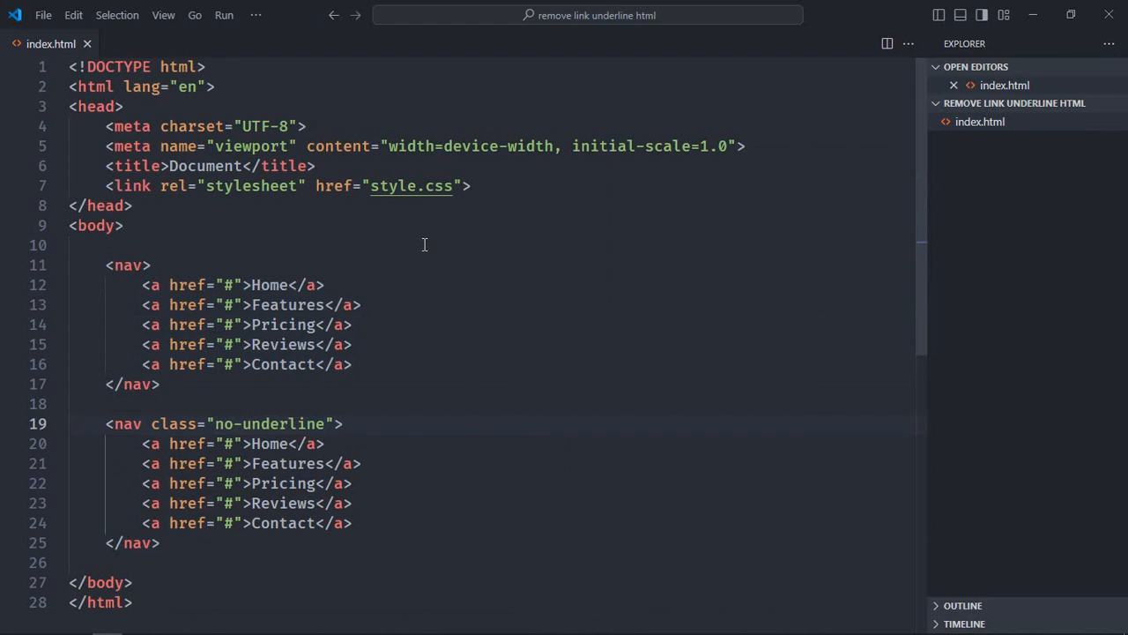
pyautogui.click(1058, 102)
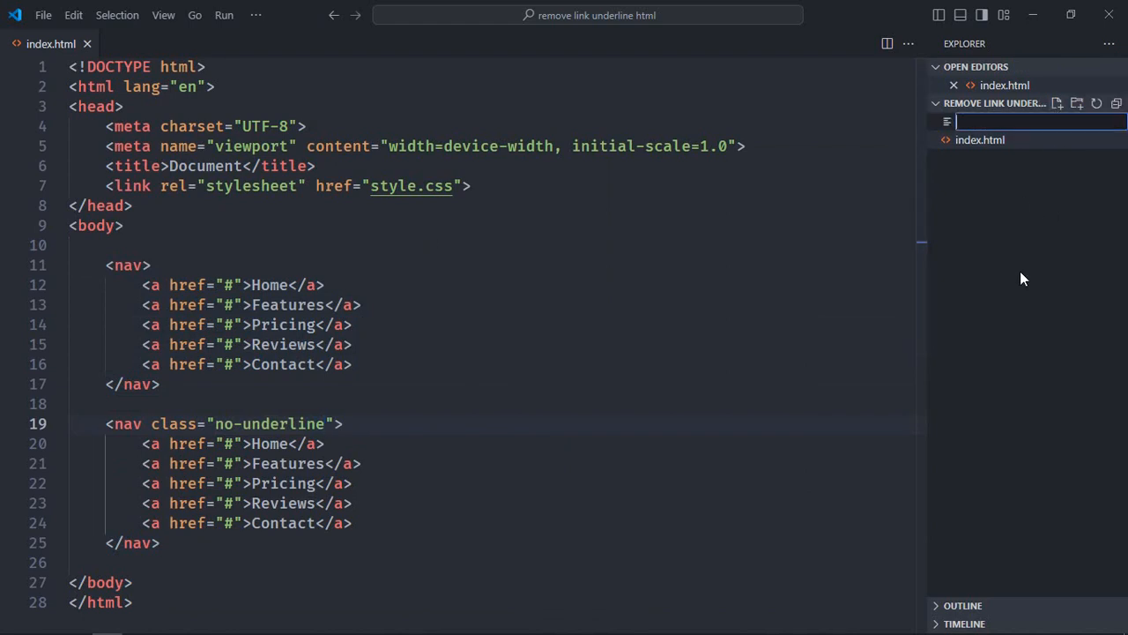
# - Create style.css with a nav rule using justify-content center and font-size 18px
pyautogui.write('style.css')
pyautogui.write('display: flex;')
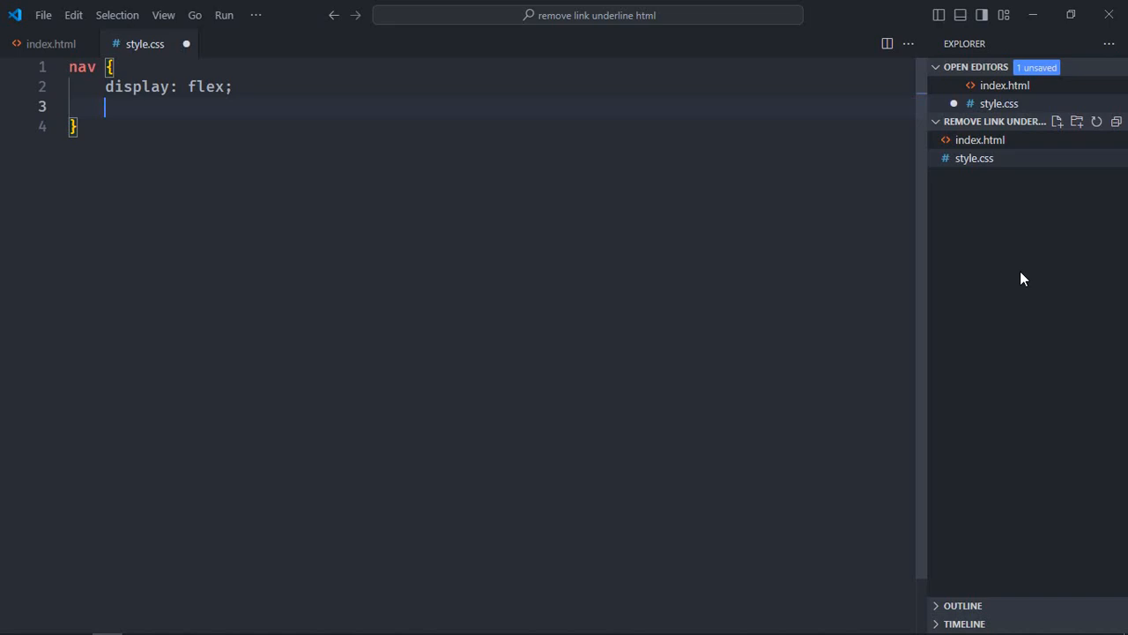
pyautogui.write('justify-content: center;')
pyautogui.write('gap: 10px;')
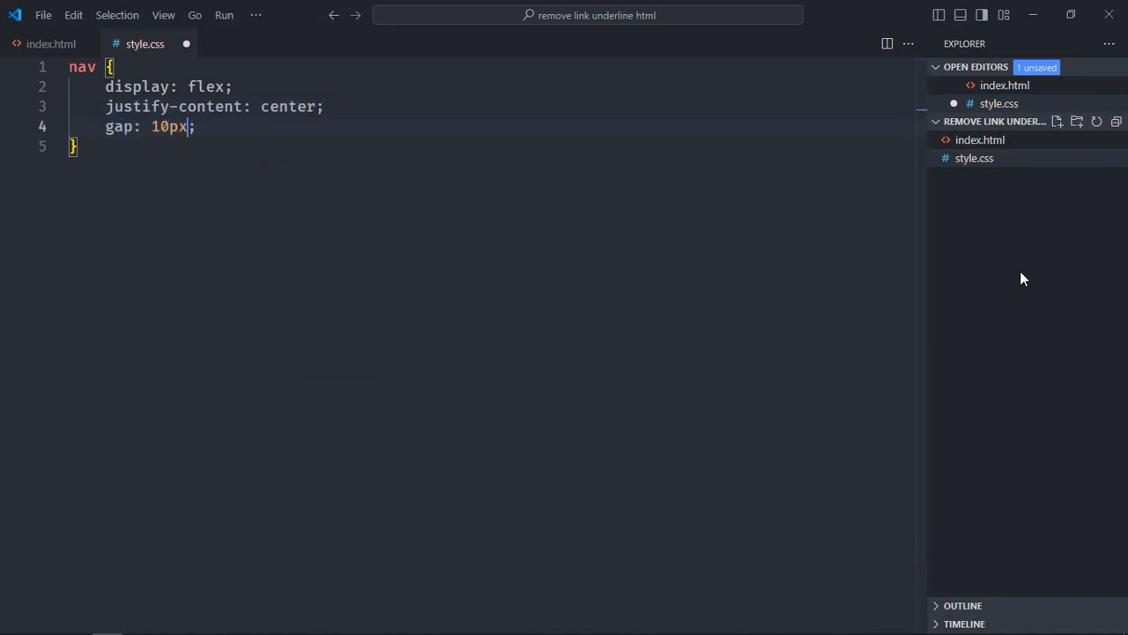
pyautogui.write('font')
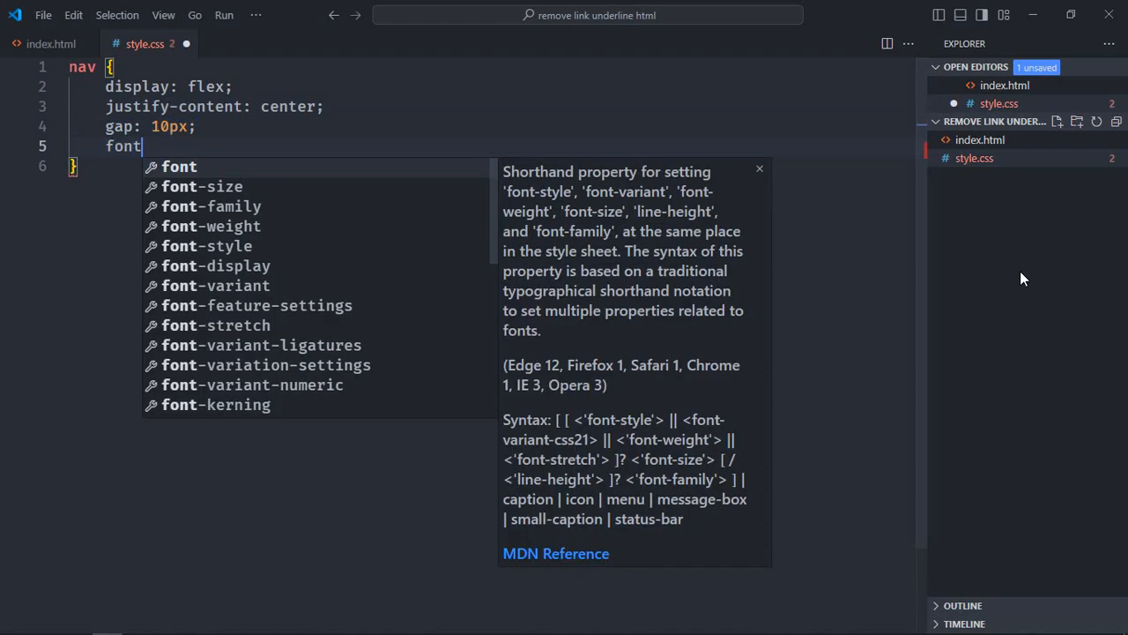
pyautogui.write('-size: 18px;')
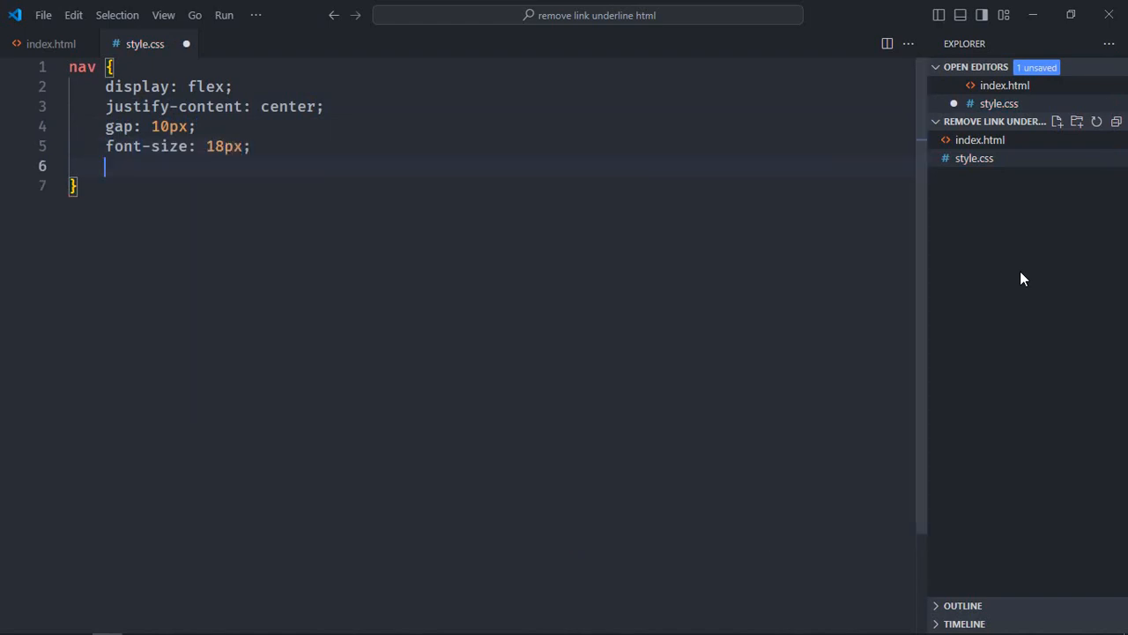
# - Give the nav rule margin-bottom 20px and save the stylesheet
pyautogui.write('margin')
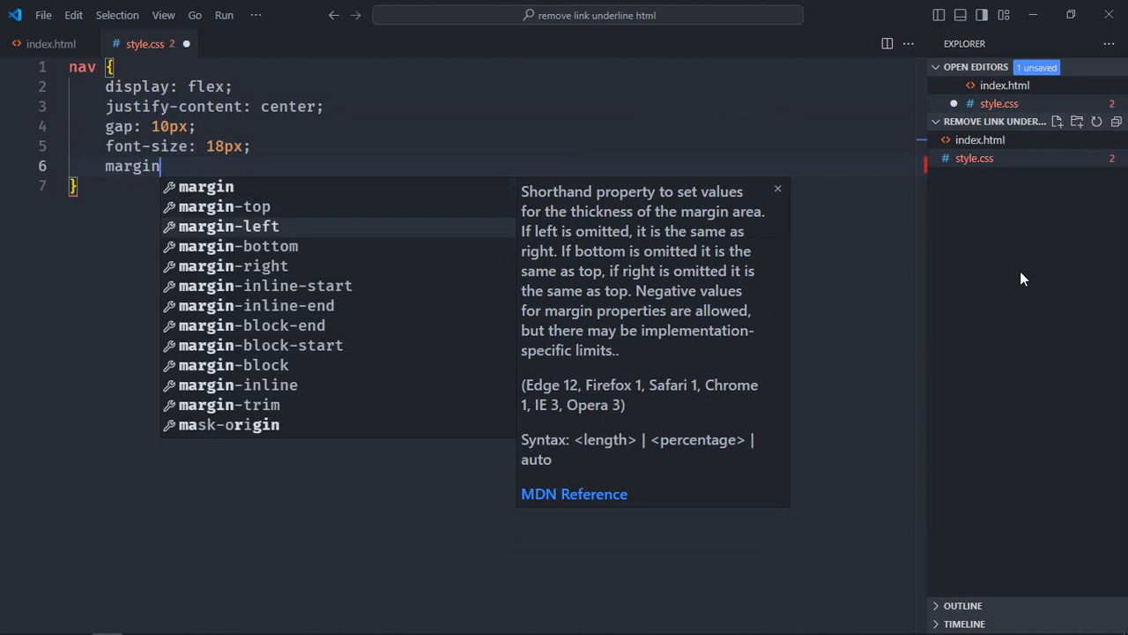
pyautogui.write('-bottom: 20px;')
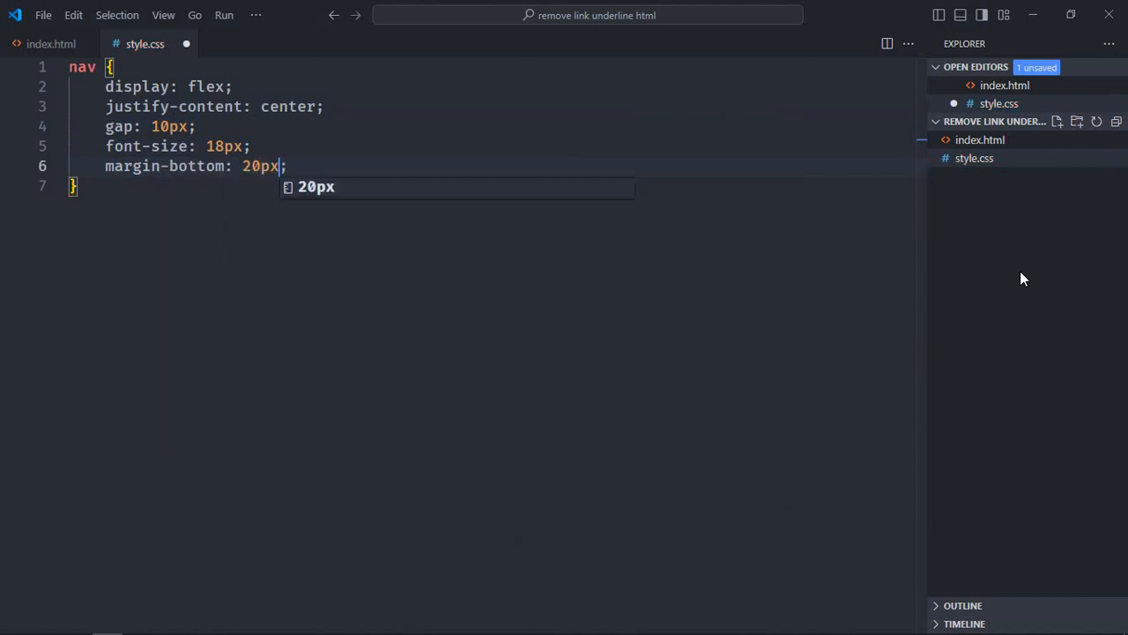
pyautogui.press('ctrl+s')
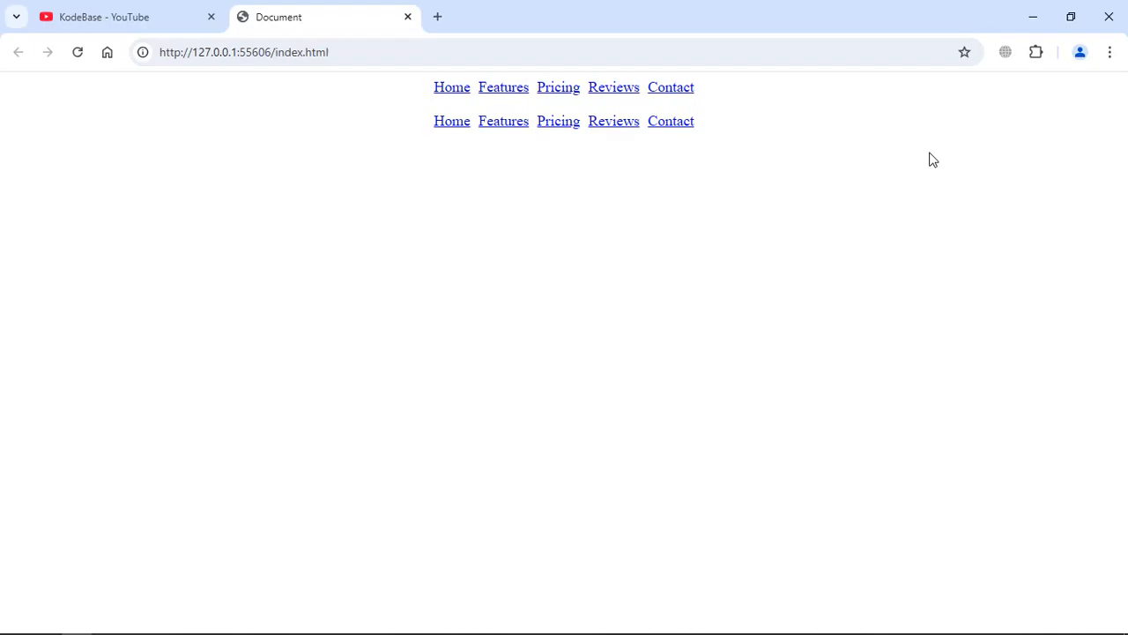
pyautogui.moveTo(250, 244)
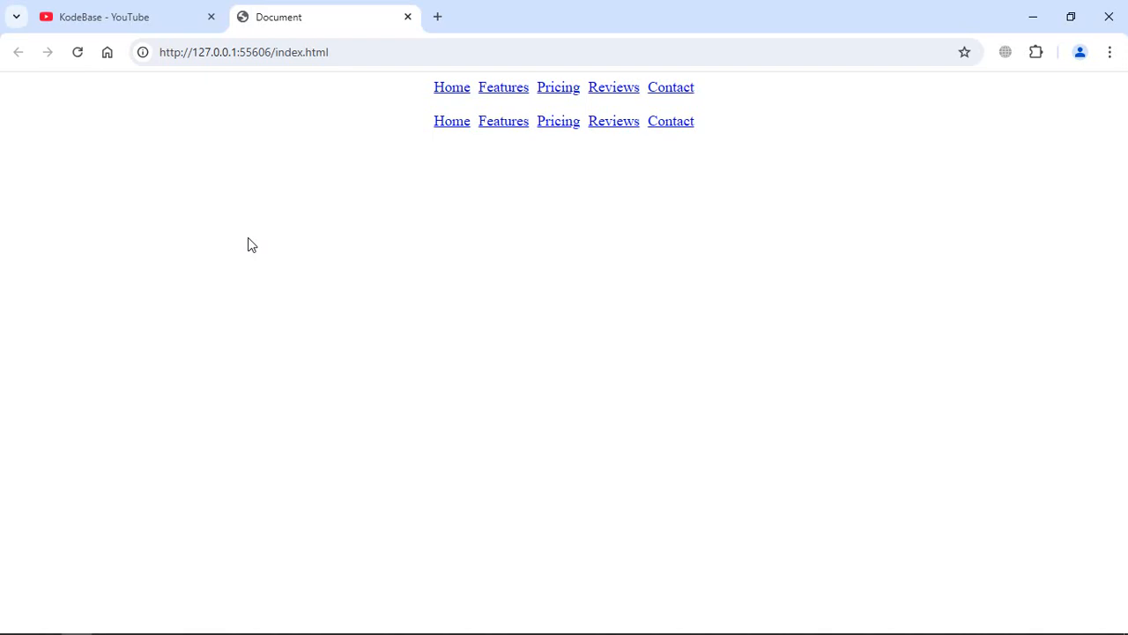
pyautogui.moveTo(656, 157)
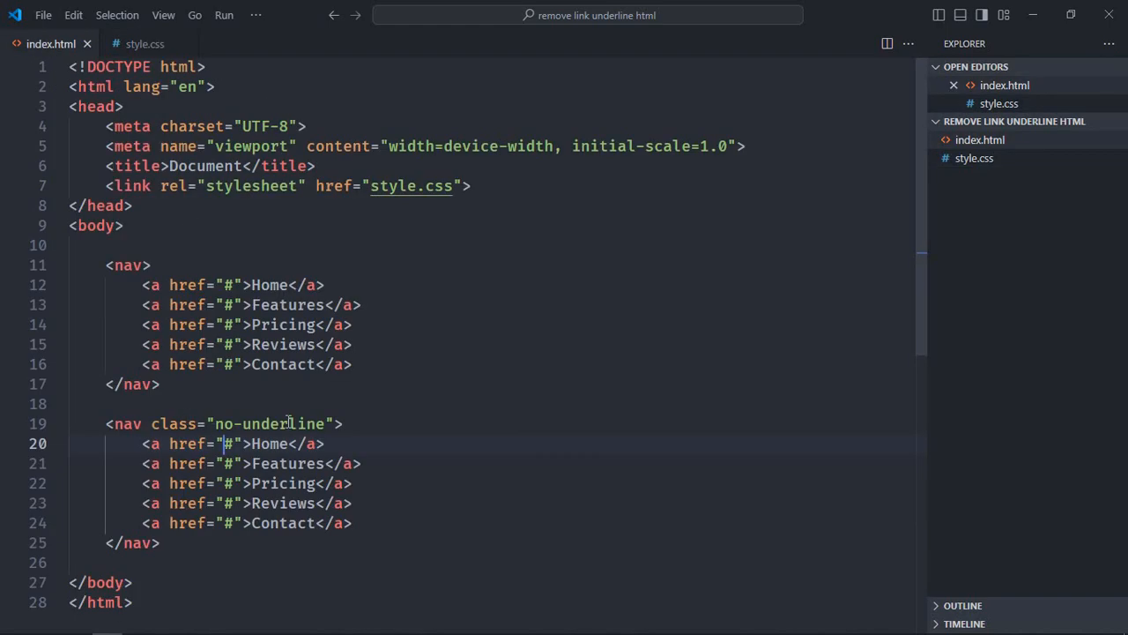
# - Write .no-underline a { text-decoration: none; } in style.css and save it
pyautogui.click(144, 42)
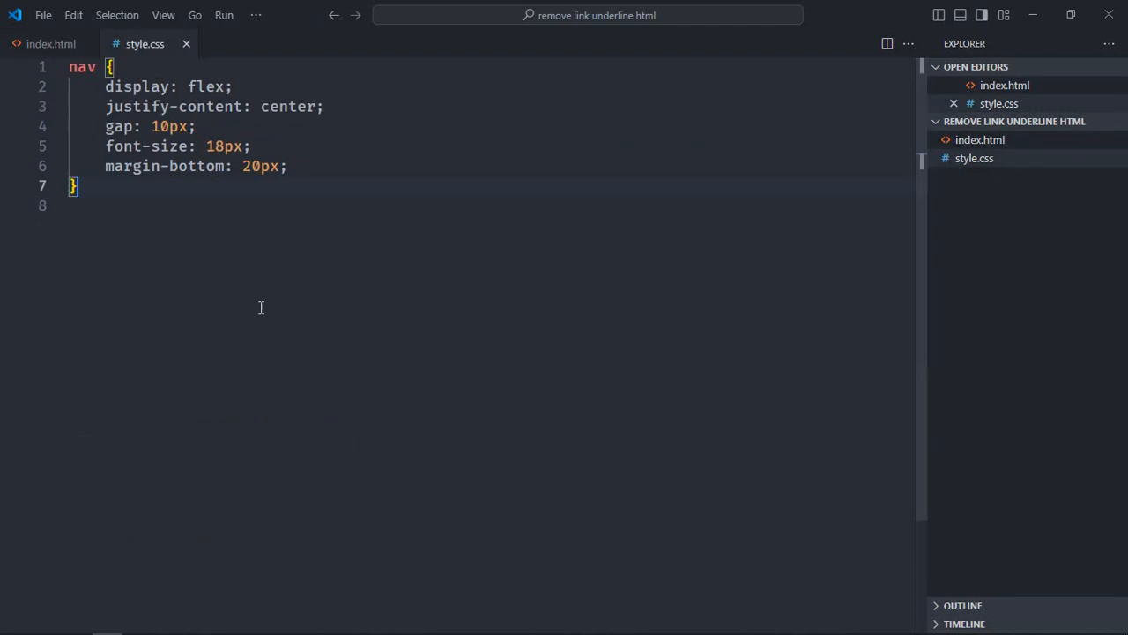
pyautogui.write('.no')
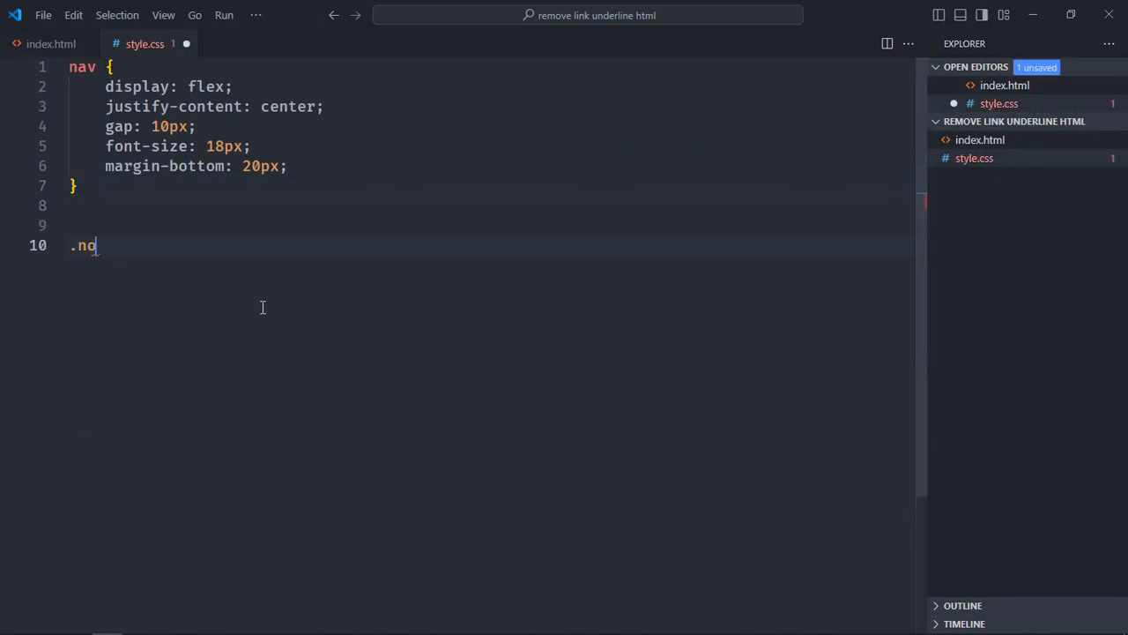
pyautogui.write('-underline')
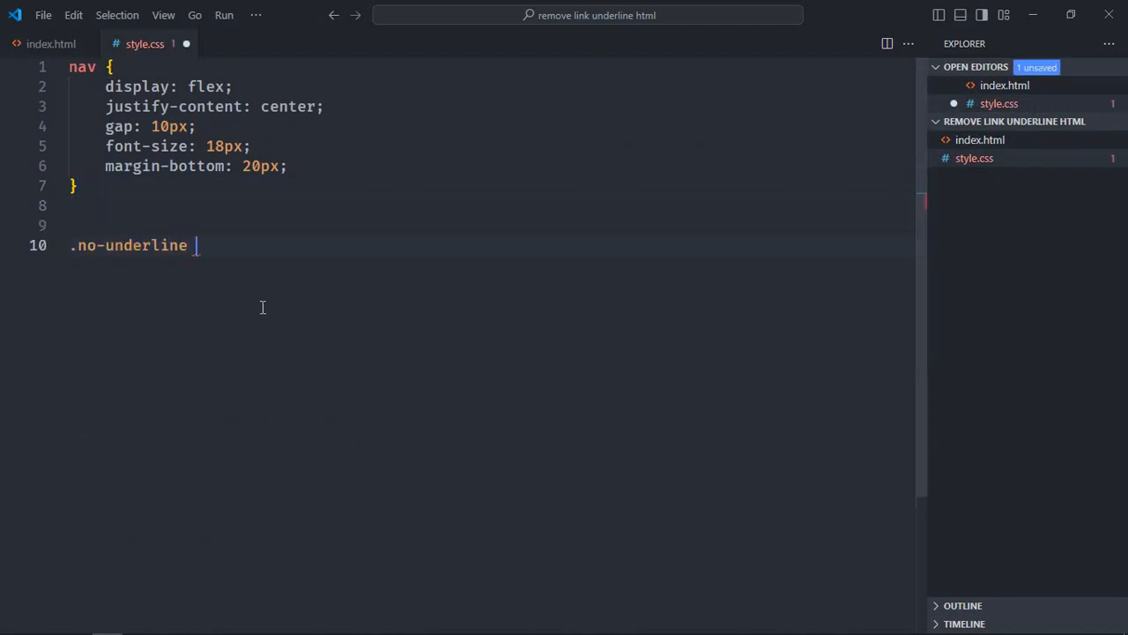
pyautogui.write('a')
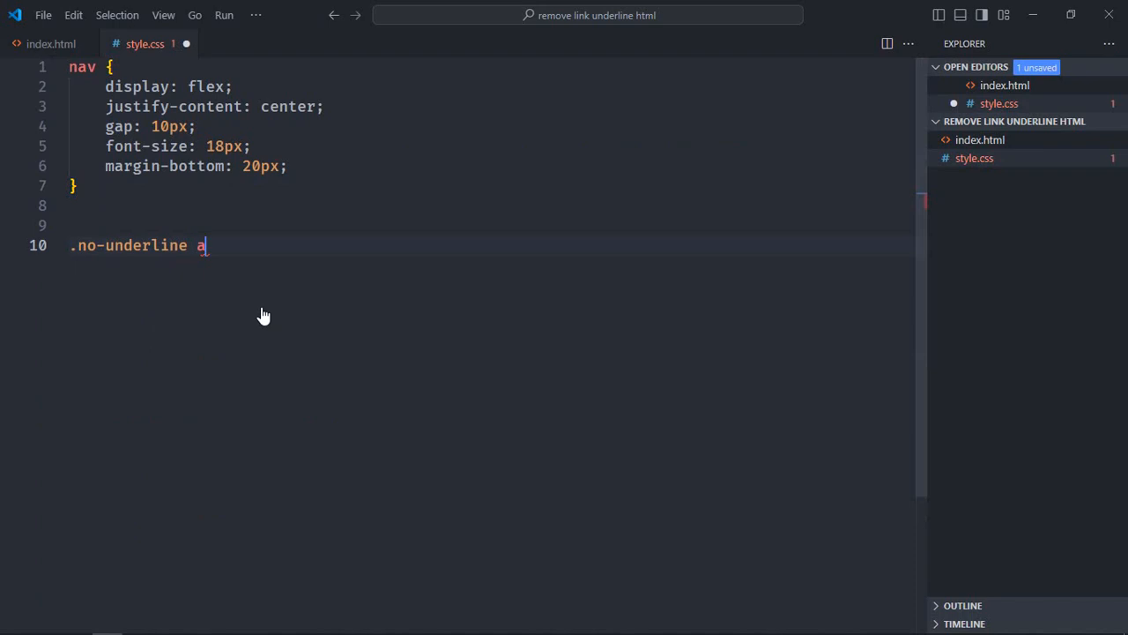
pyautogui.write('{')
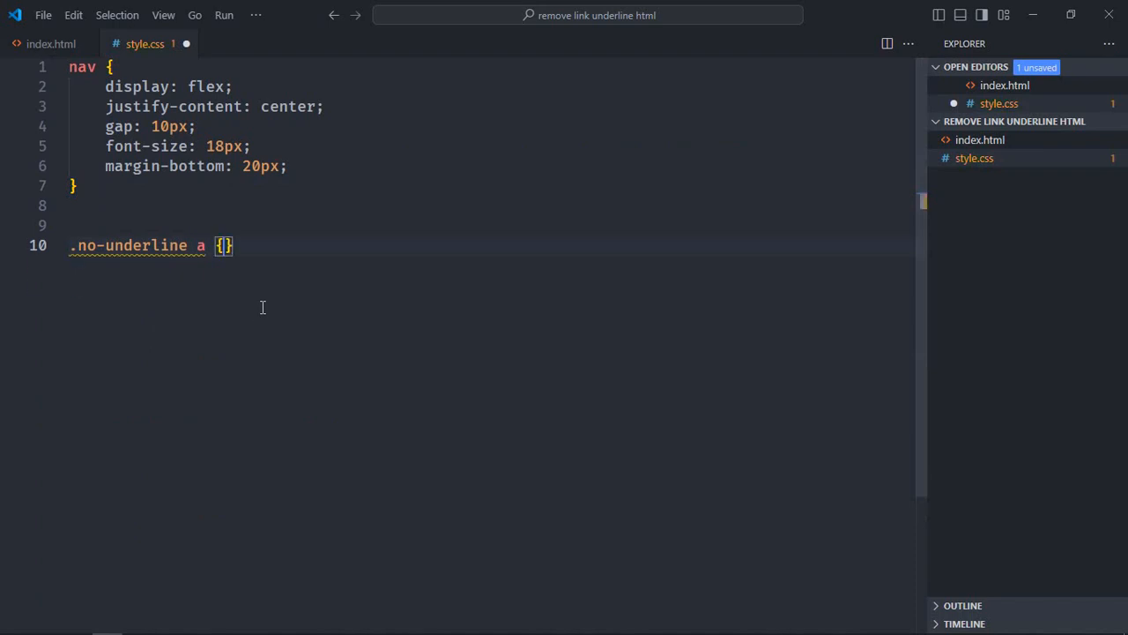
pyautogui.write('text')
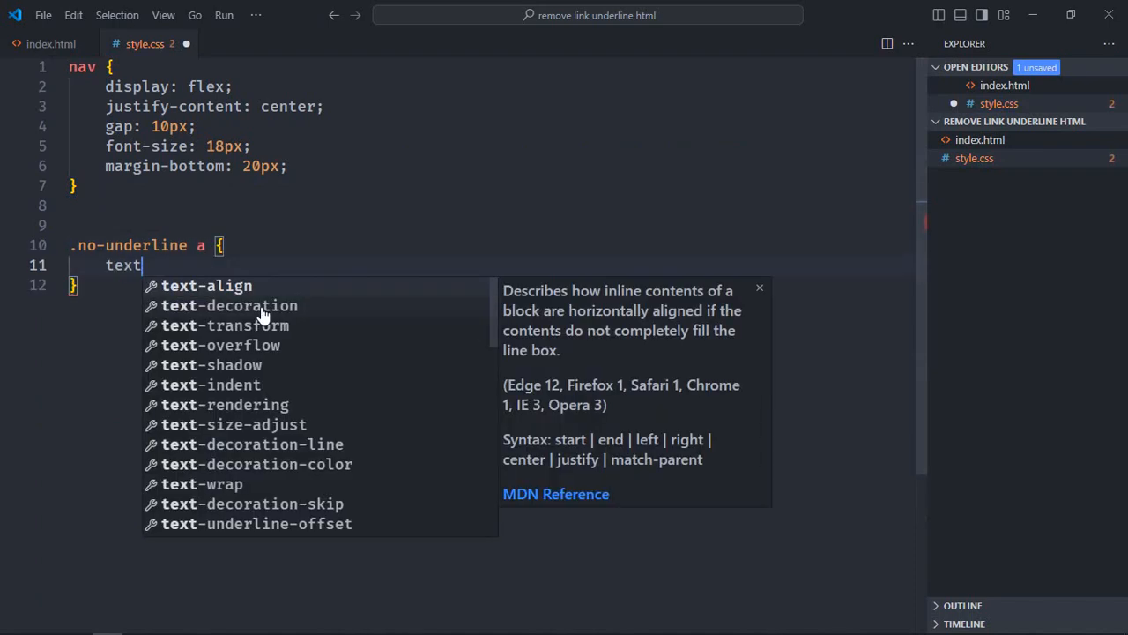
pyautogui.write('-decoration: none;')
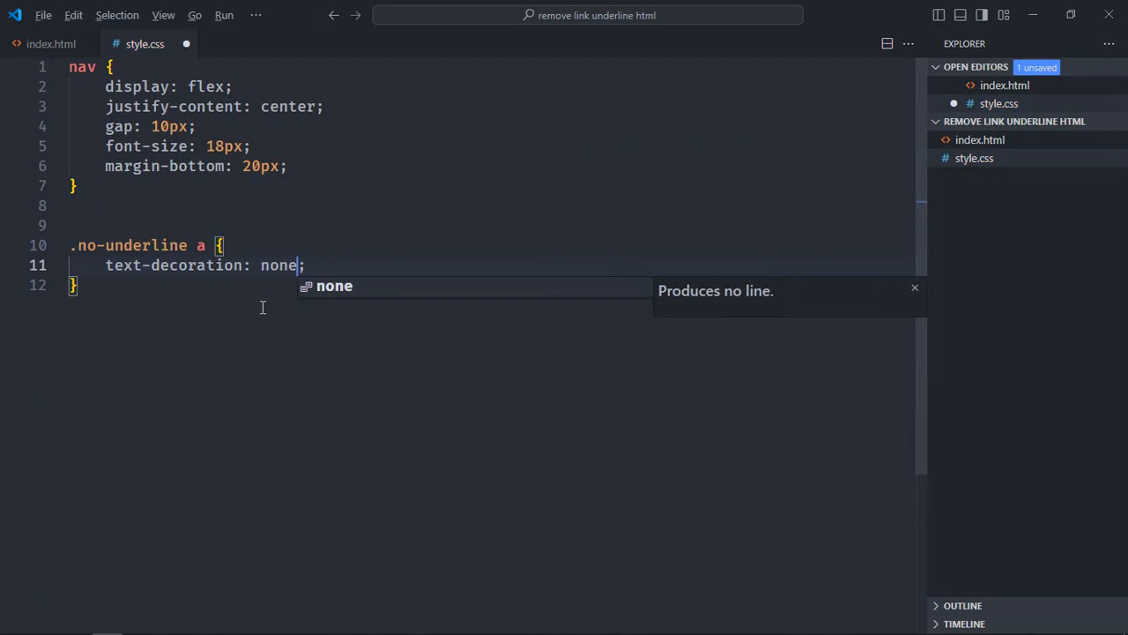
pyautogui.press('ctrl+s')
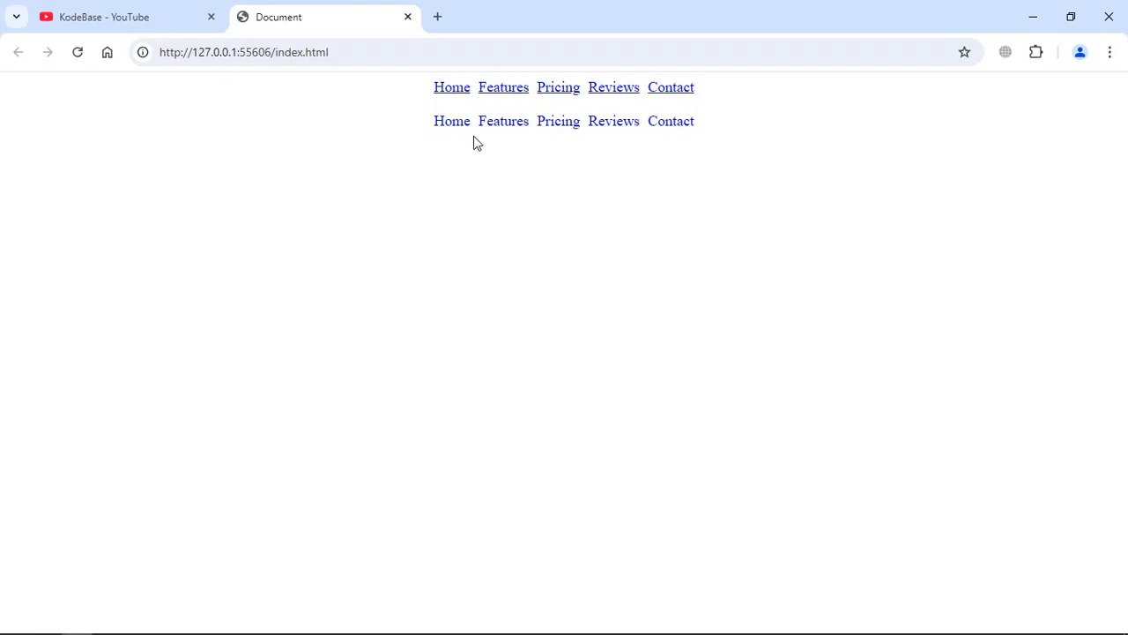
pyautogui.moveTo(586, 185)
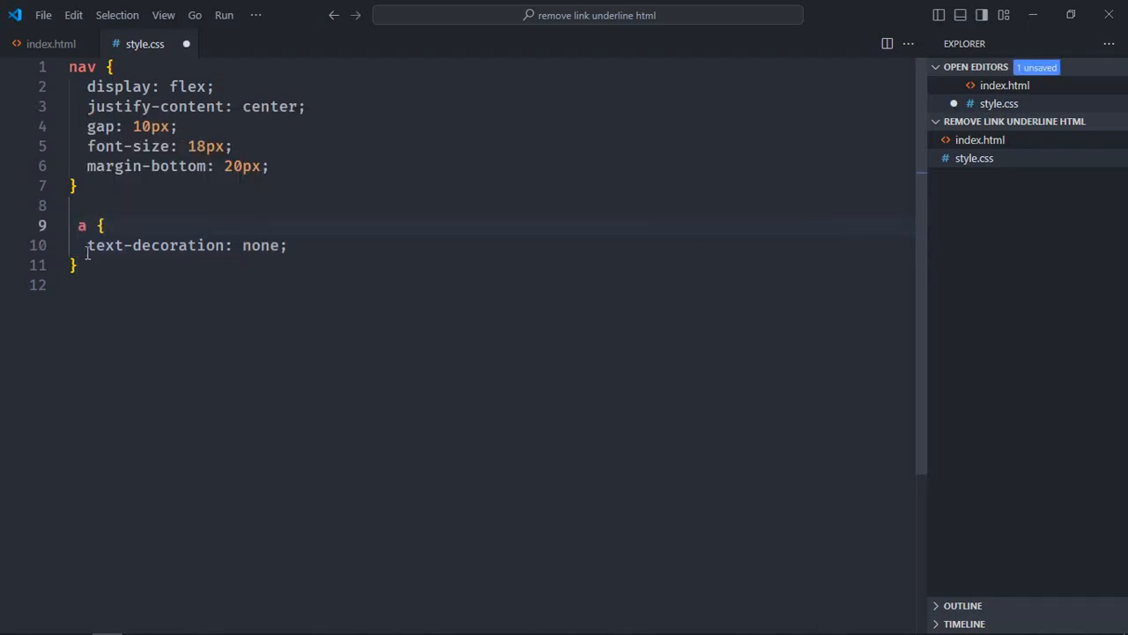
# - Change the rule's selector to a so every link loses its underline, and save
pyautogui.press('ctrl+s')
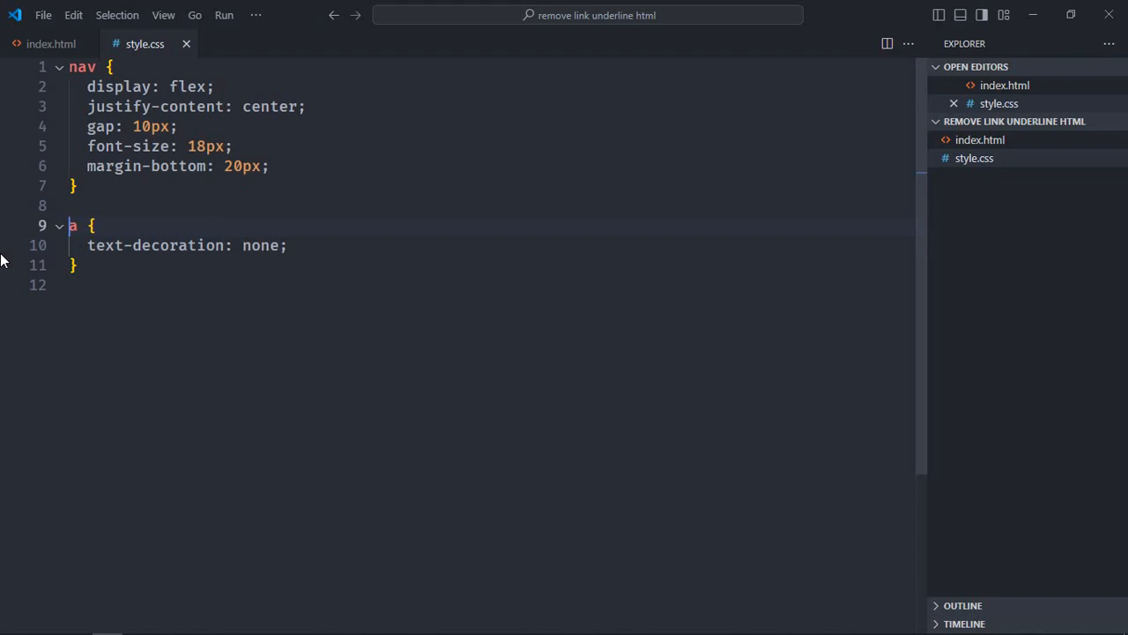